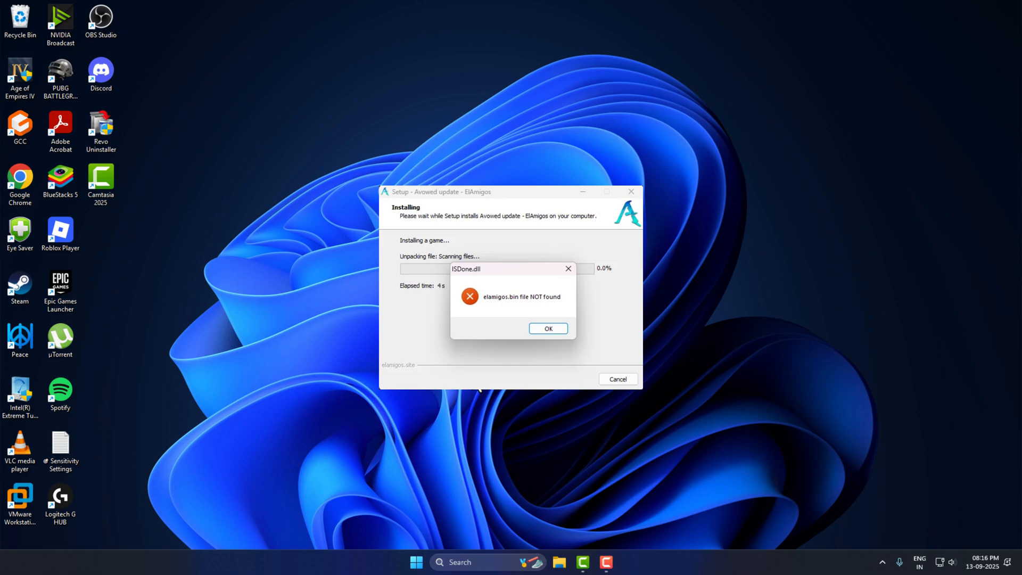
Step: Dismiss the ISDone.dll error reporting elamigos.bin not found so the failed setup closes
left_click(548, 328)
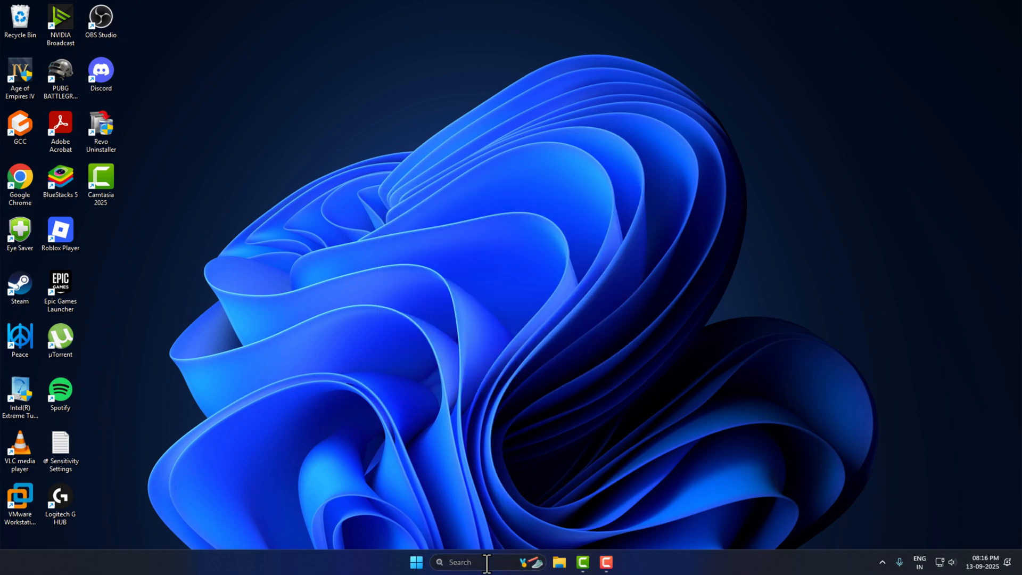
Step: Launch Windows Security from search and reach the Defender Exclusions list via Virus & threat protection settings
type("windows Security")
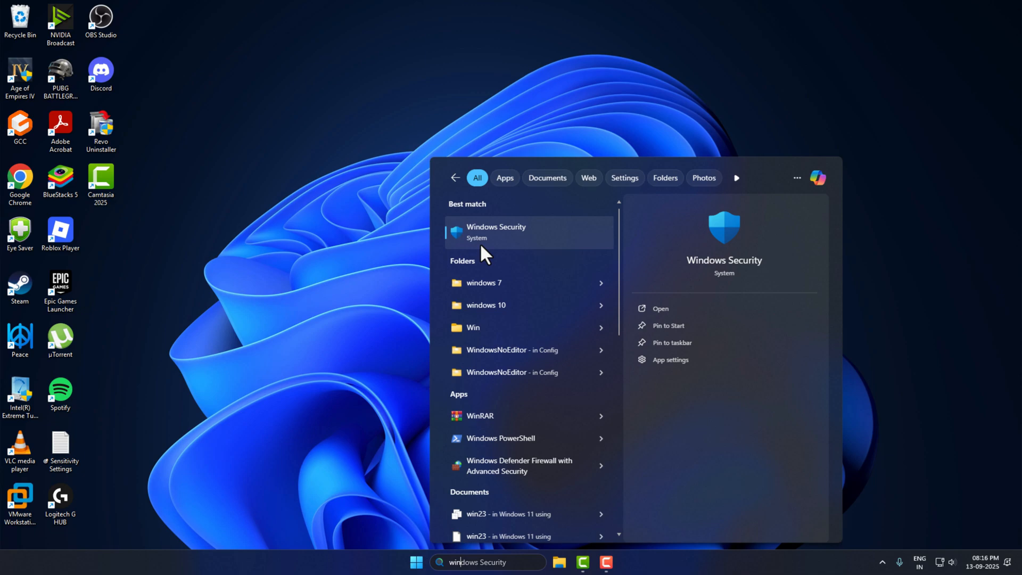
left_click(495, 231)
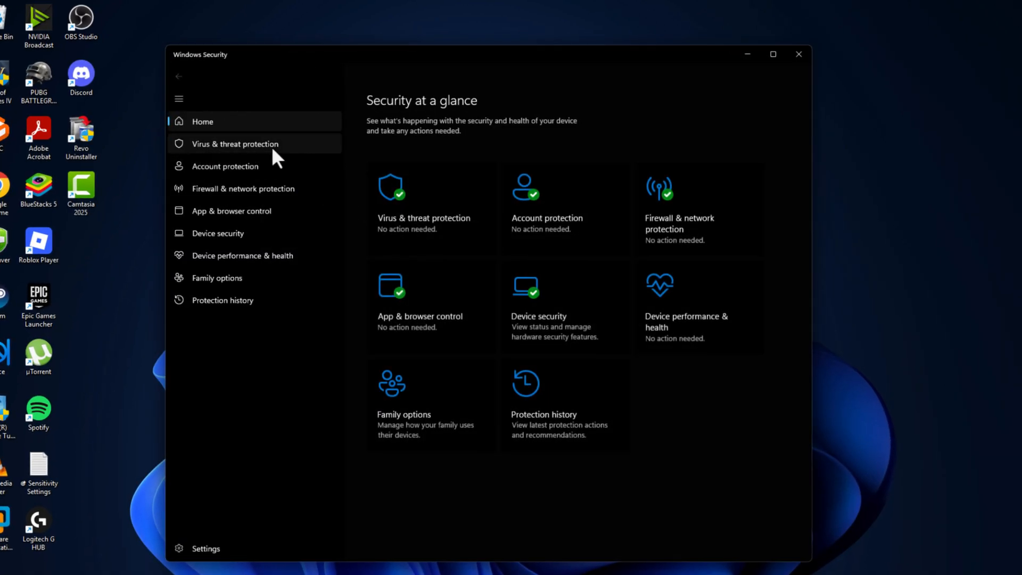
left_click(235, 144)
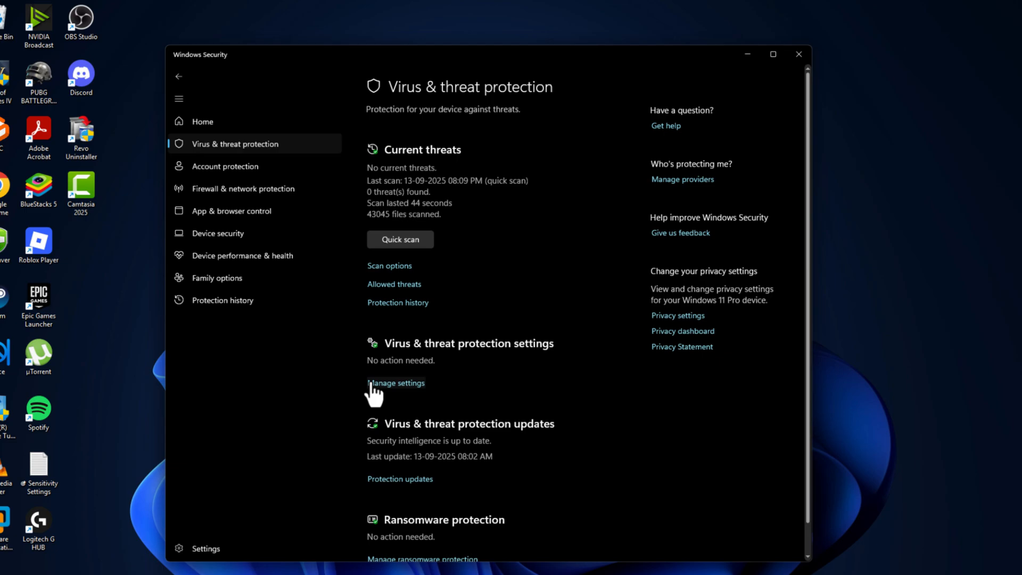
left_click(395, 382)
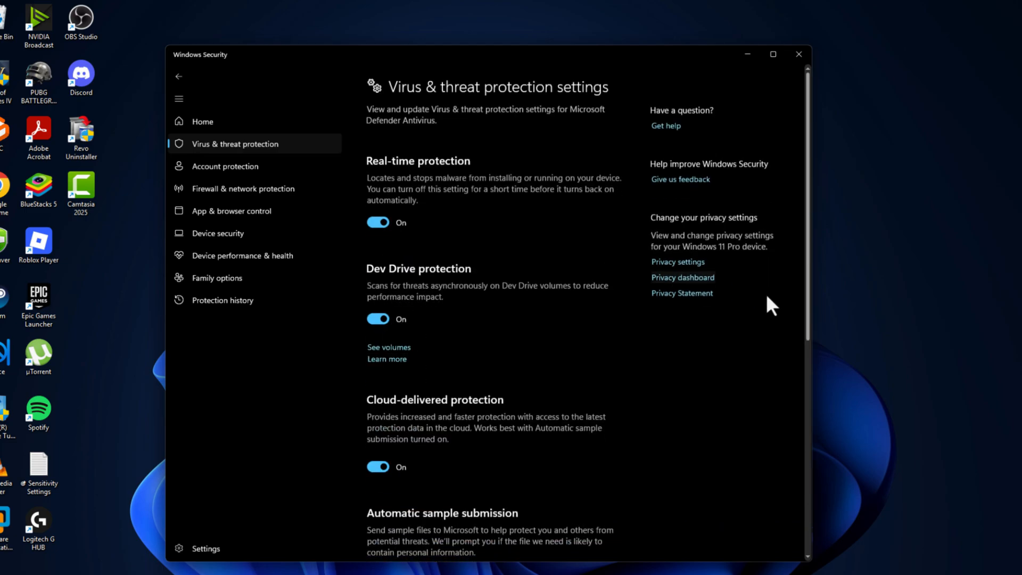
scroll("down", 3)
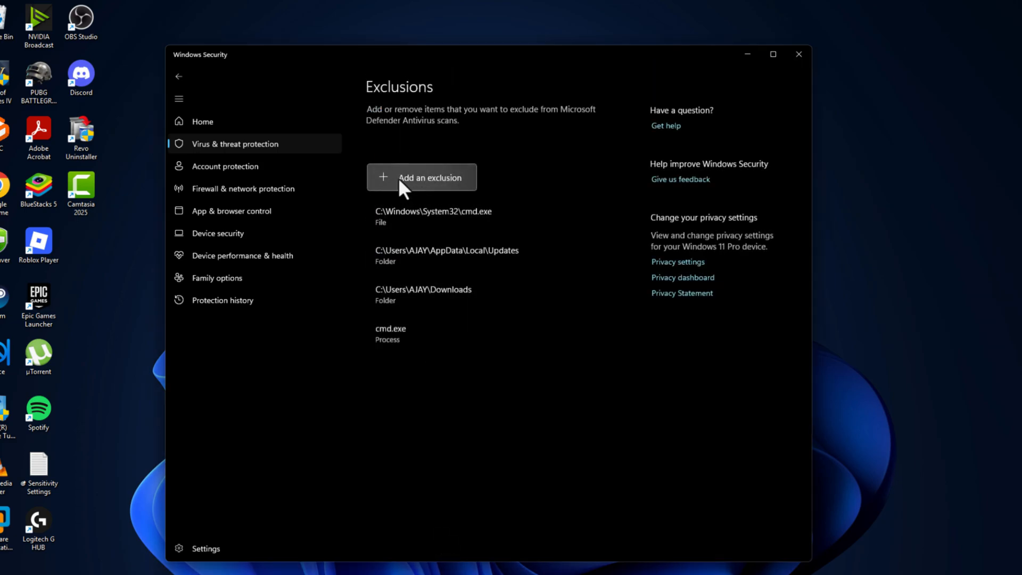
Step: Add C:\Age of Empires IV as a folder exclusion in Microsoft Defender
left_click(422, 176)
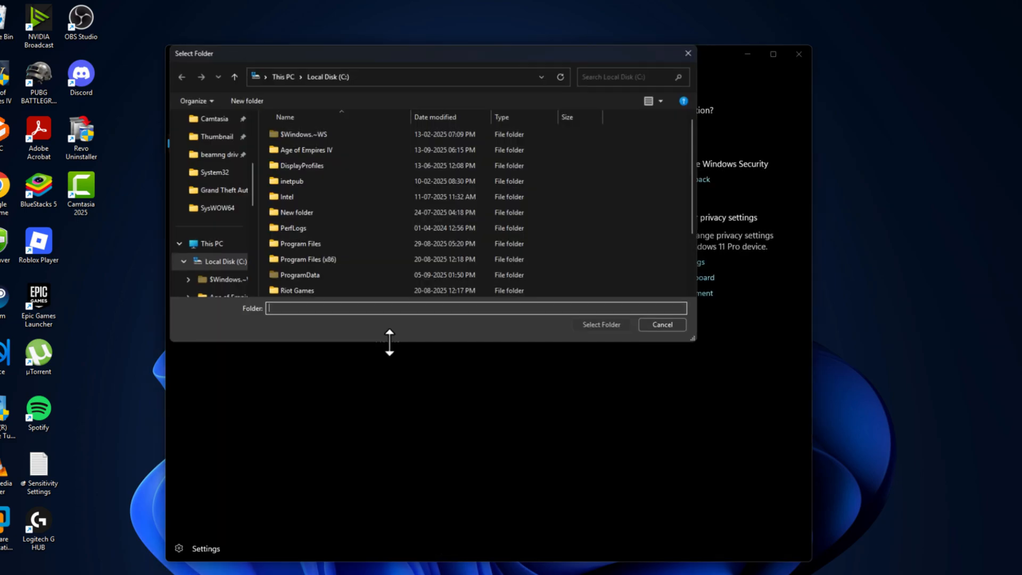
left_click(213, 190)
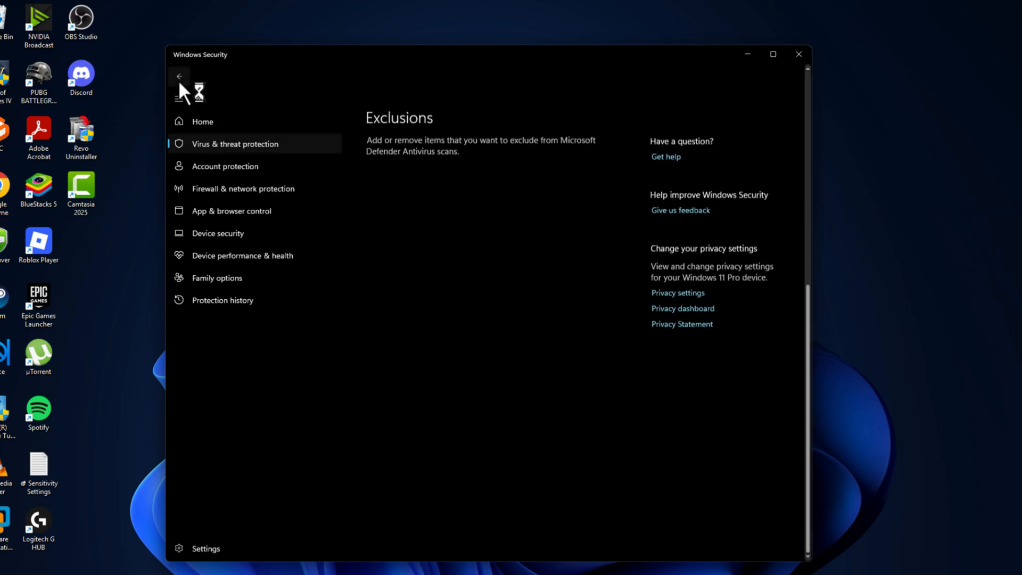
Step: Restore the quarantined language.changer.exe from Protection history and confirm it shows as restored
left_click(178, 77)
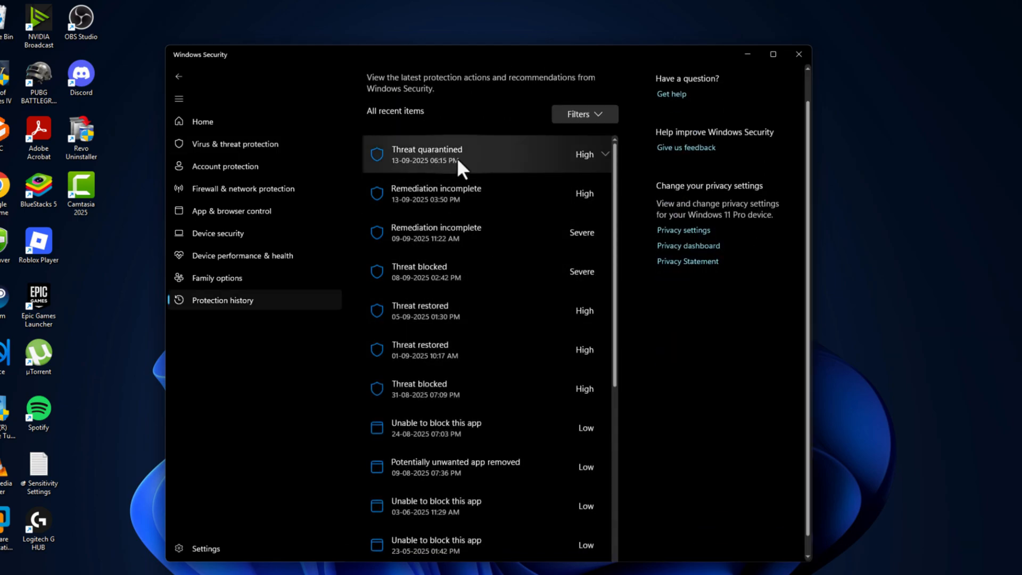
mouse_move(476, 172)
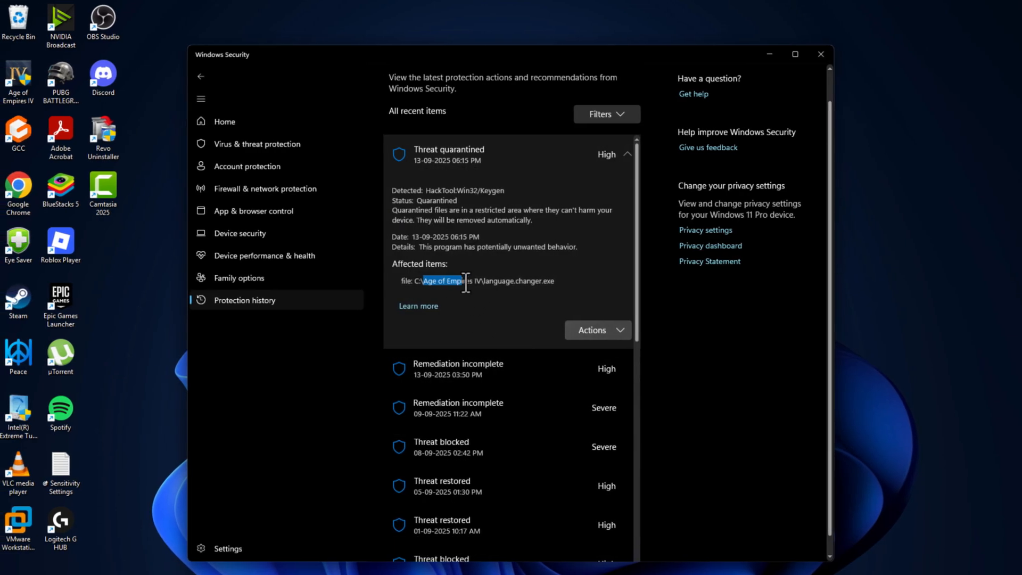
double_click(482, 280)
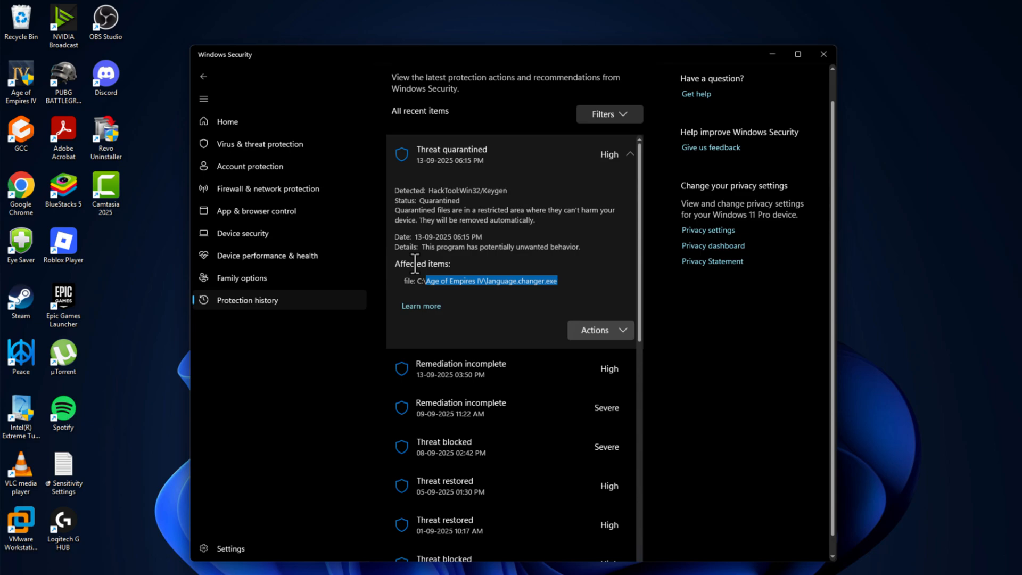
mouse_move(576, 349)
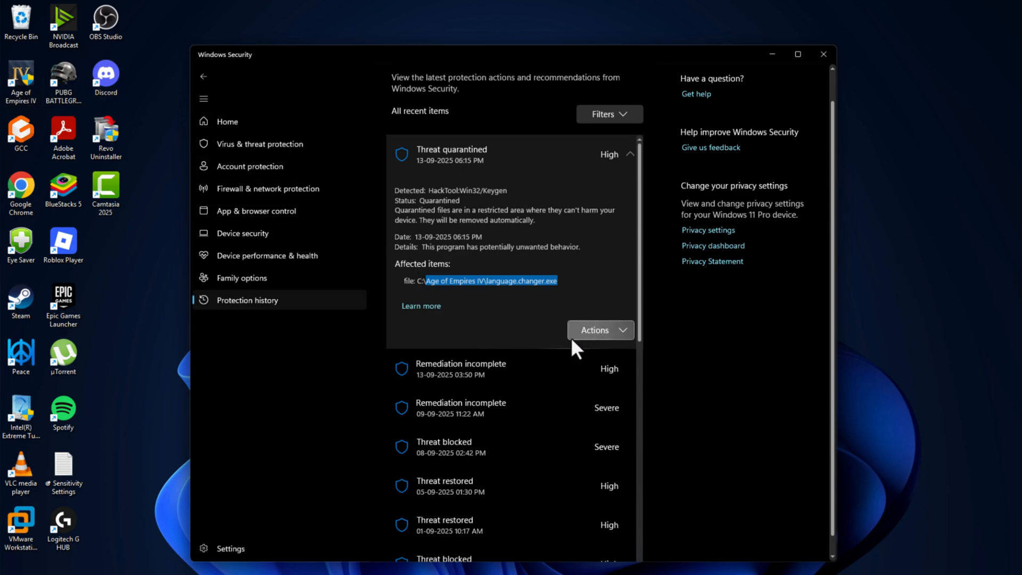
left_click(594, 330)
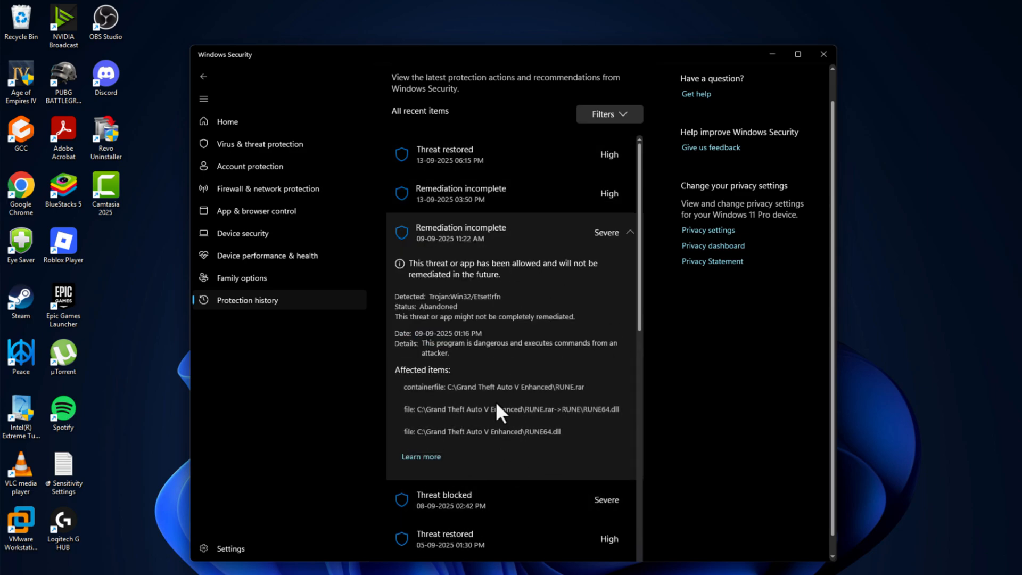
left_click(460, 193)
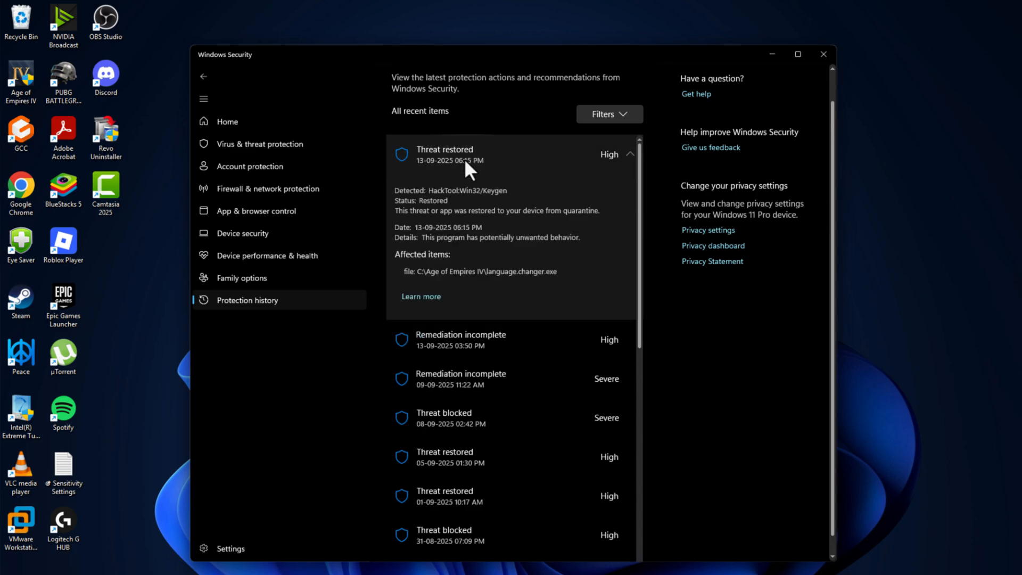
mouse_move(308, 86)
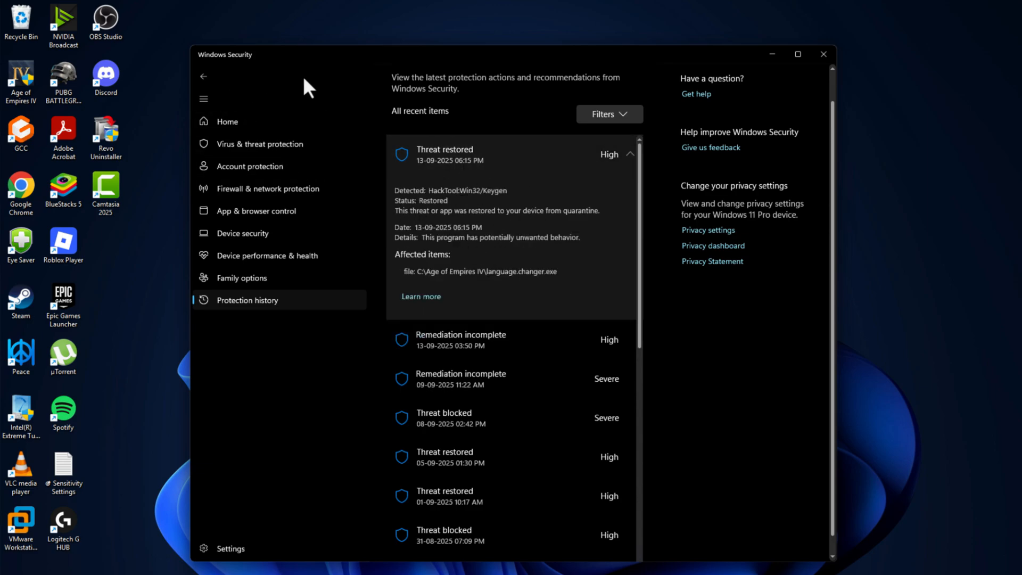
Step: Reach the _Redist folder of the Age of Empires IV install from the desktop shortcut's file location
left_click(824, 55)
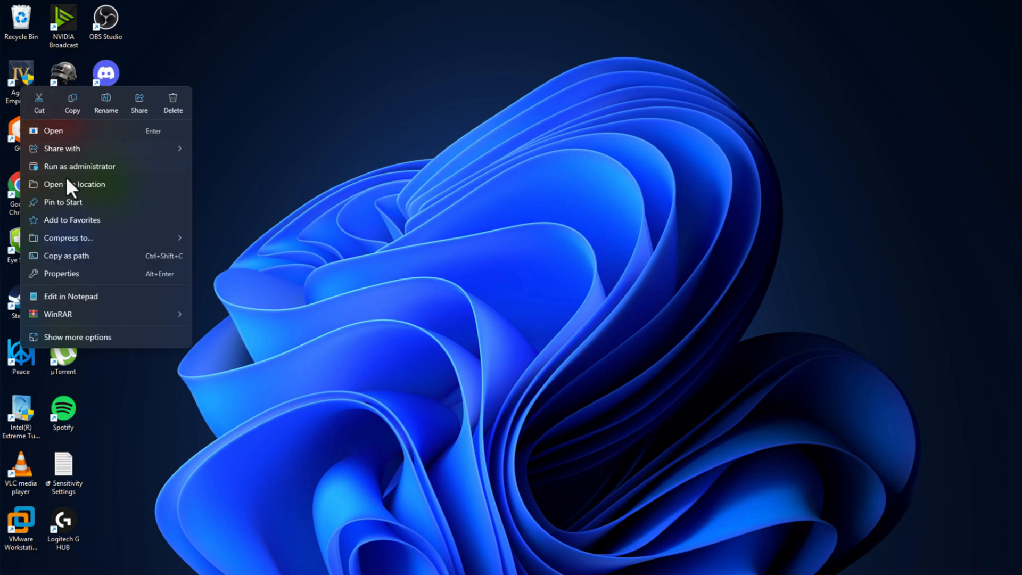
left_click(73, 184)
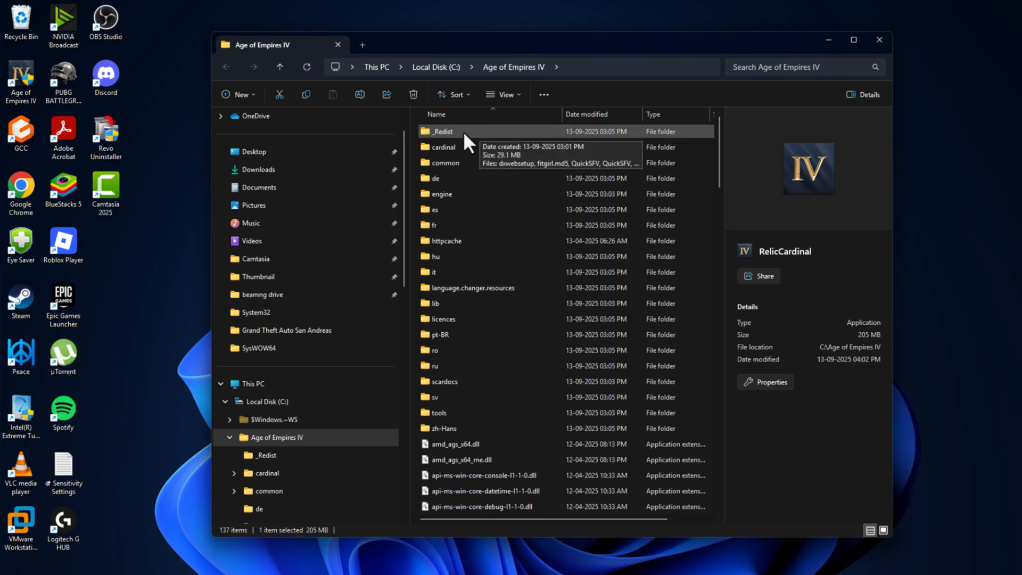
double_click(444, 131)
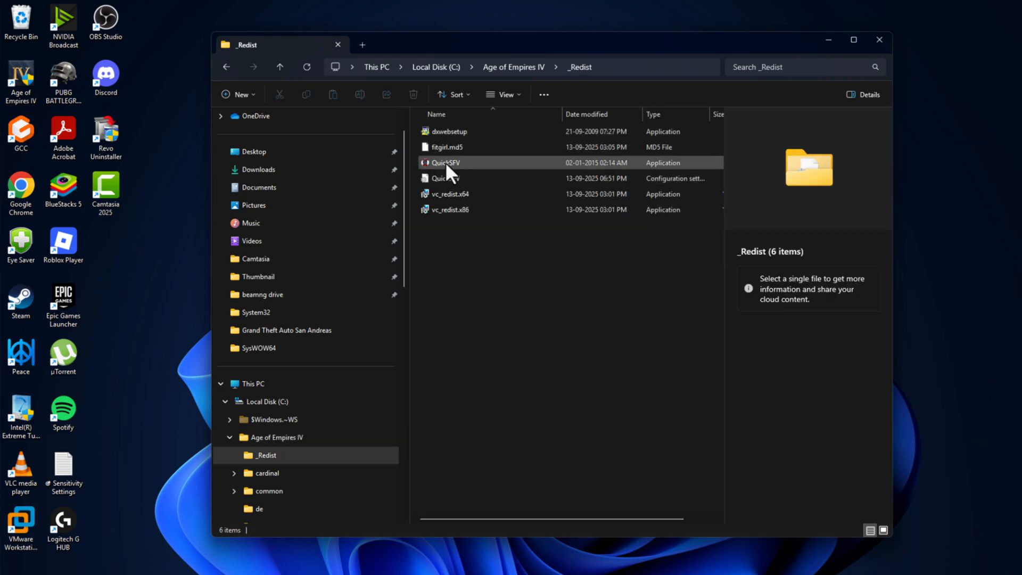
mouse_move(464, 174)
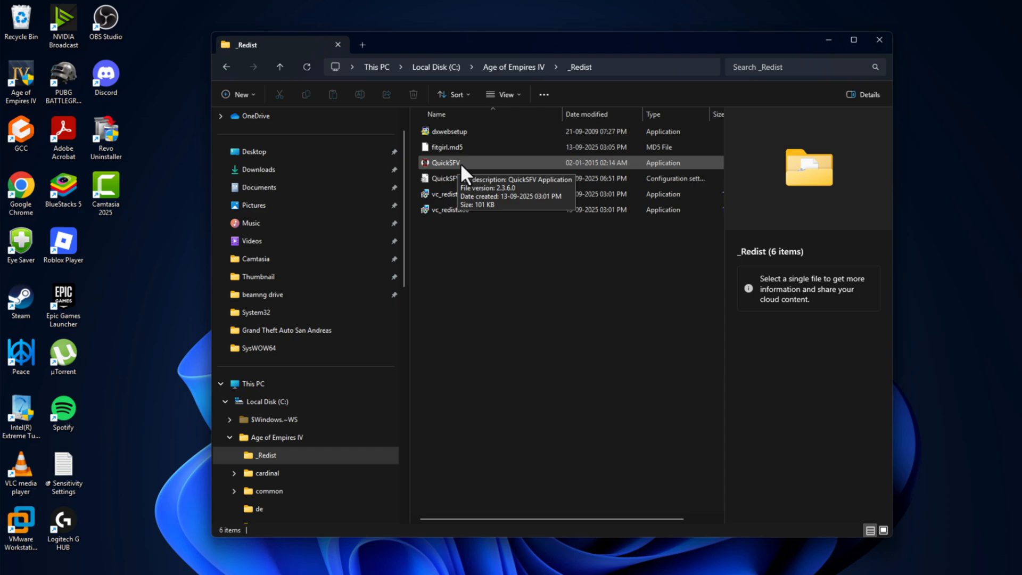
Step: Verify the game files in QuickSFV against fitgirl.md5, all 9901 files OK
double_click(445, 162)
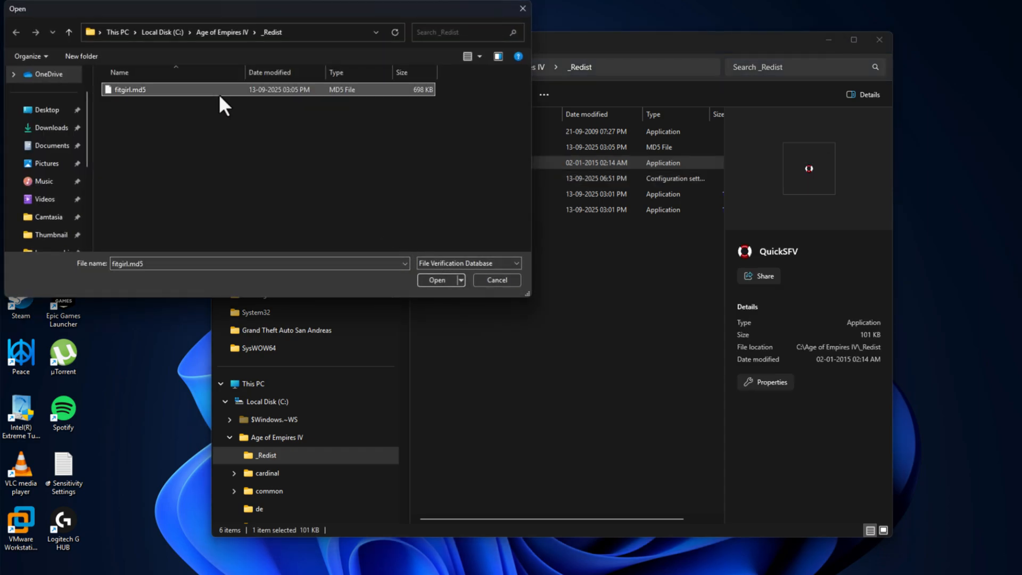
left_click(437, 280)
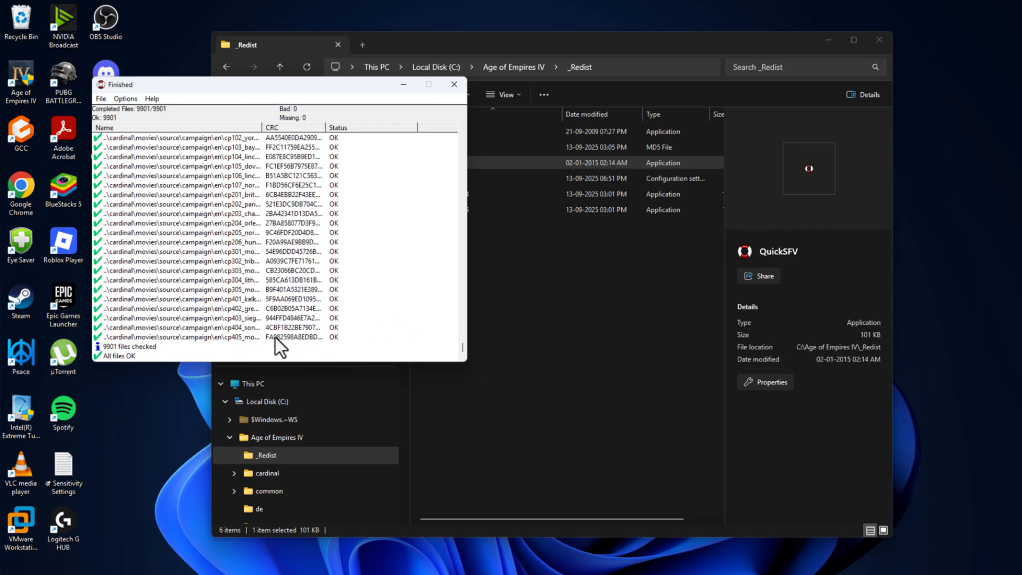
mouse_move(101, 362)
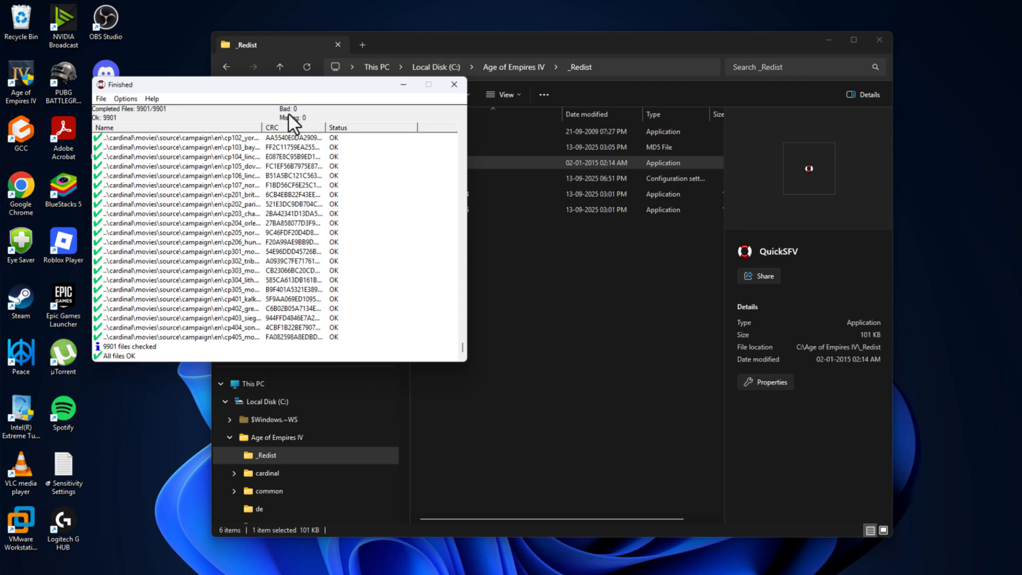
mouse_move(295, 138)
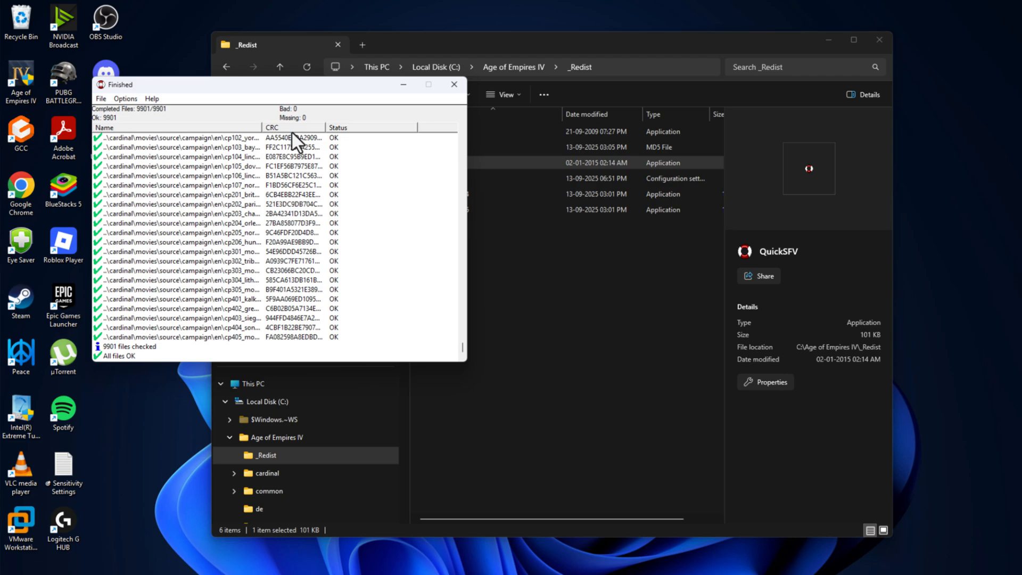
mouse_move(583, 529)
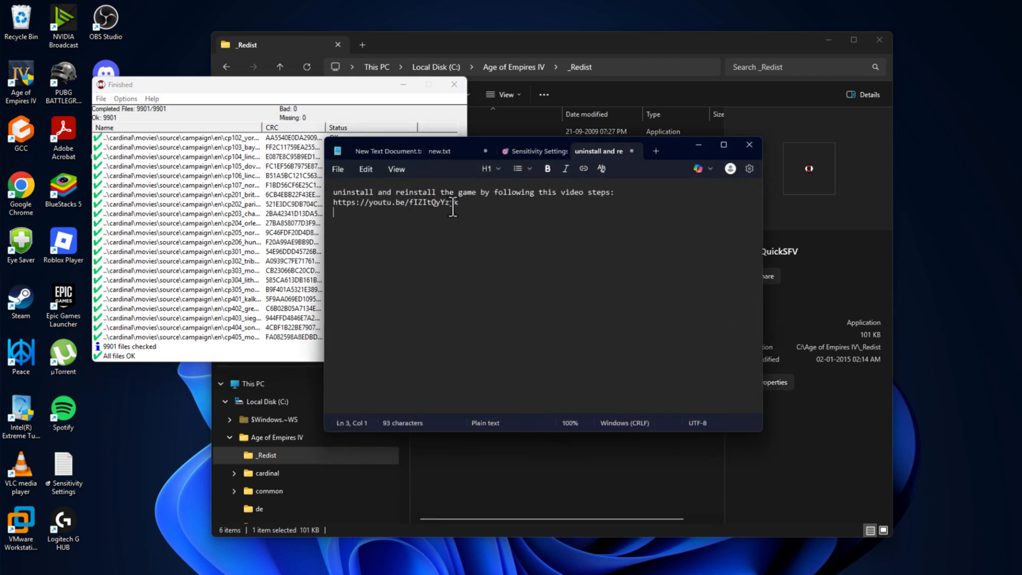
Step: Put away the Notepad reinstall-instructions note, leaving QuickSFV results visible
left_click(332, 191)
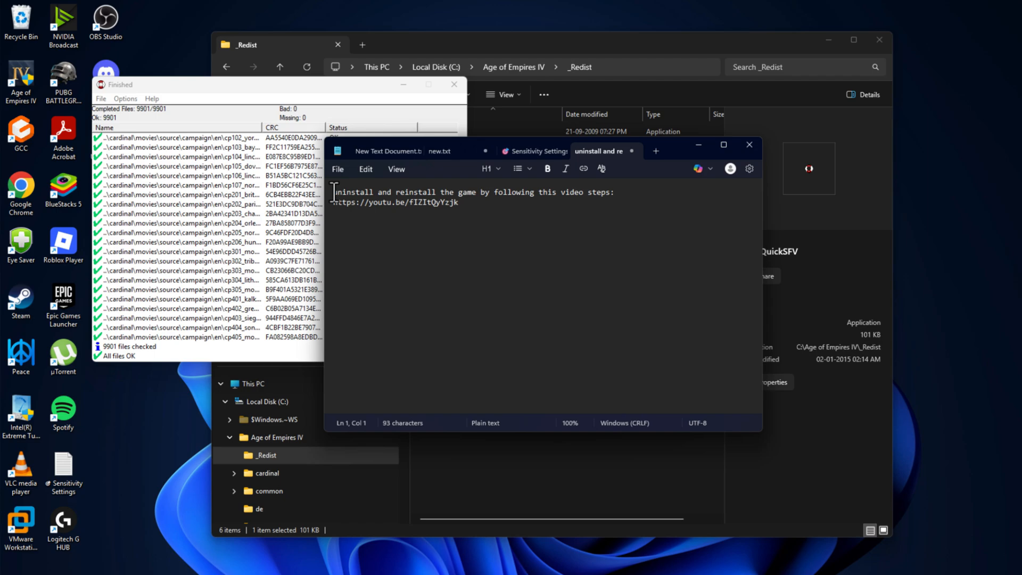
left_click_drag(334, 192, 613, 192)
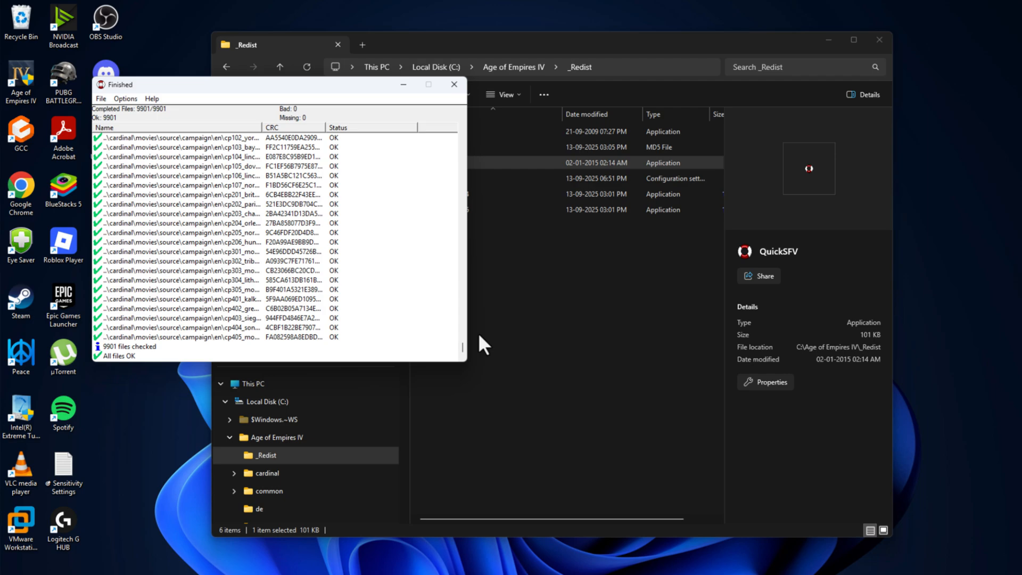
mouse_move(289, 166)
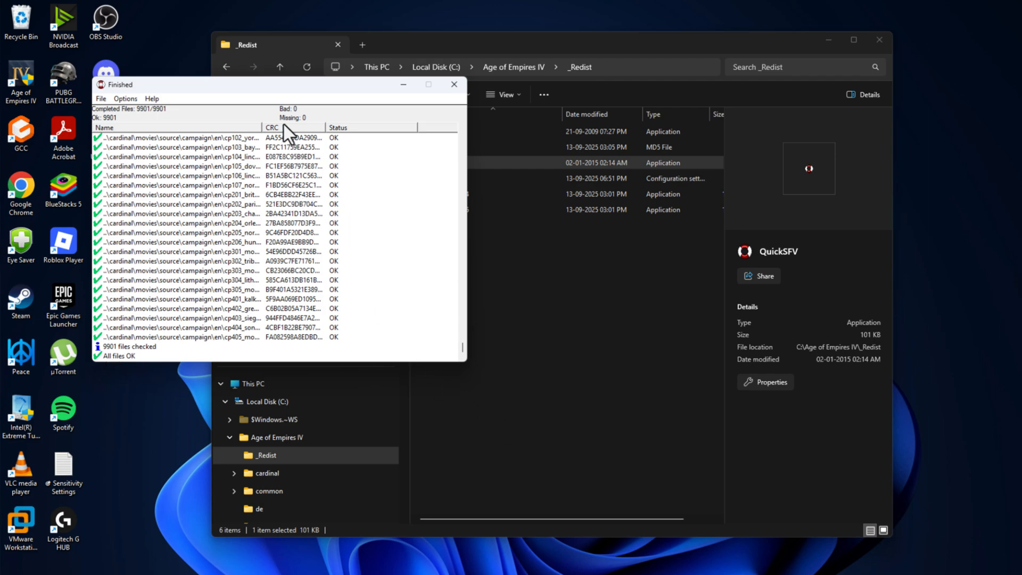
mouse_move(415, 197)
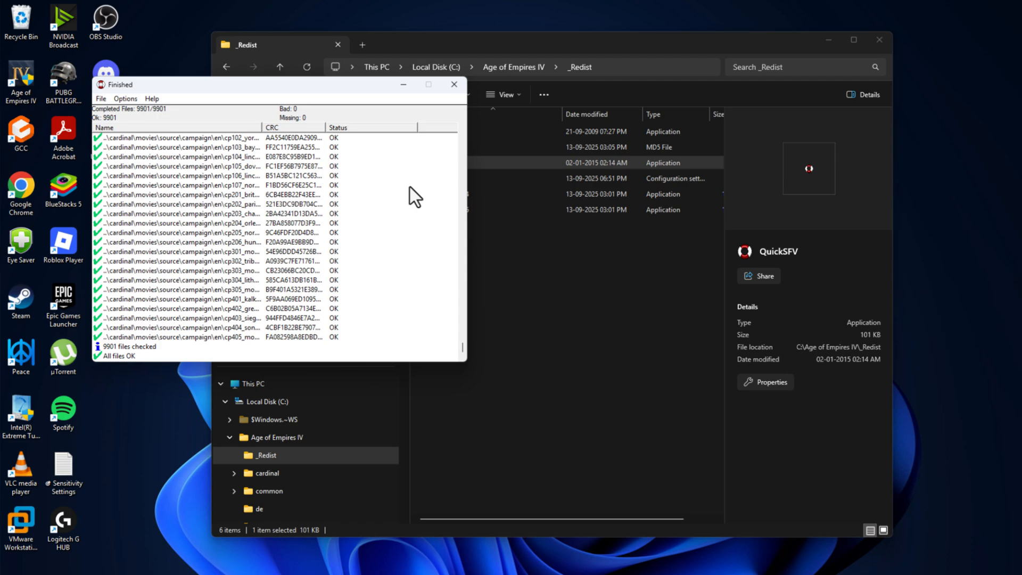
Step: Launch Age of Empires IV and dismiss the Steam authentication notice at the main menu
left_click(454, 84)
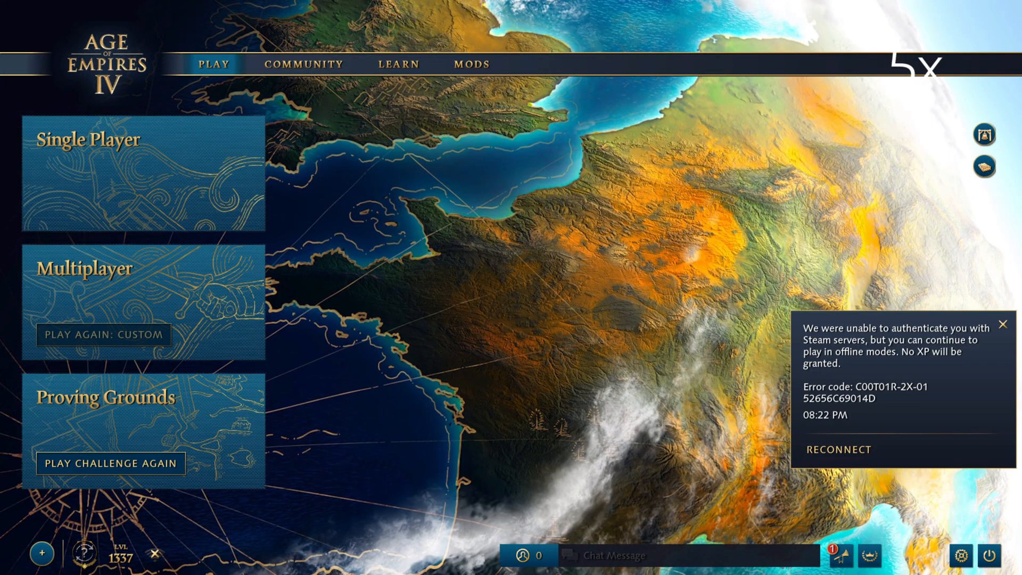
left_click(1003, 324)
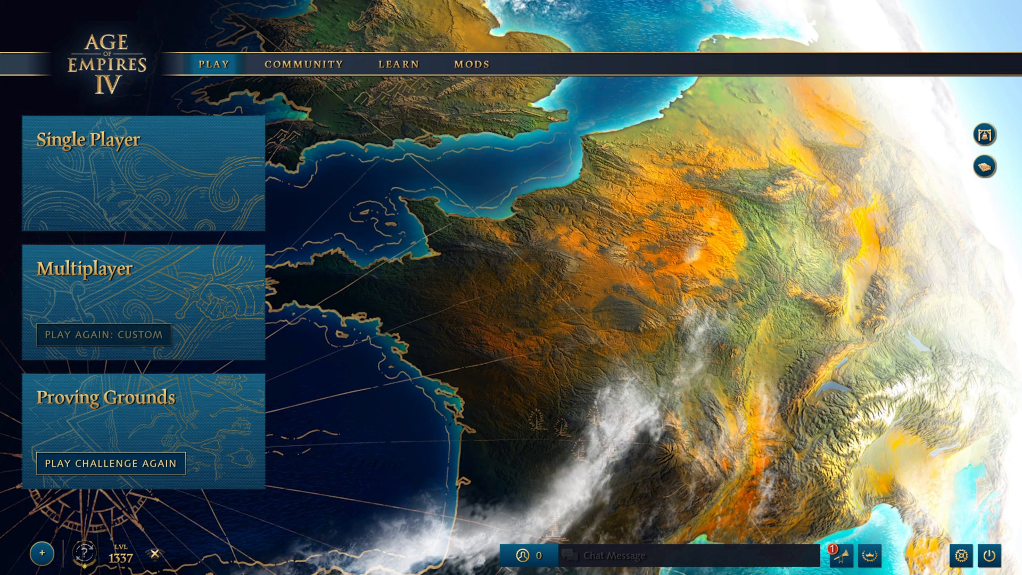